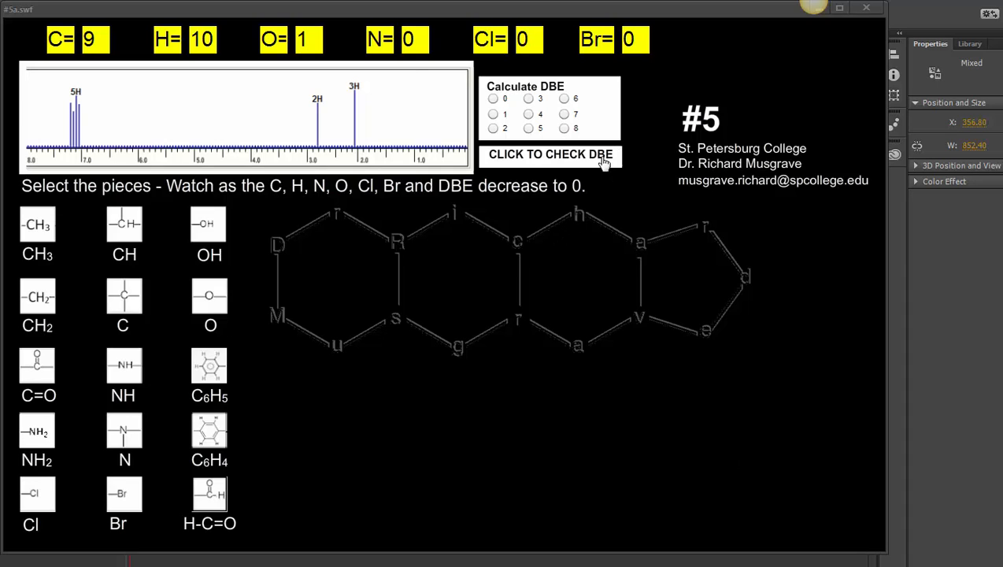
Step: Submit 5 as the degree of unsaturation and confirm it is correct
{"action": "left_click", "coordinate": [493, 98]}
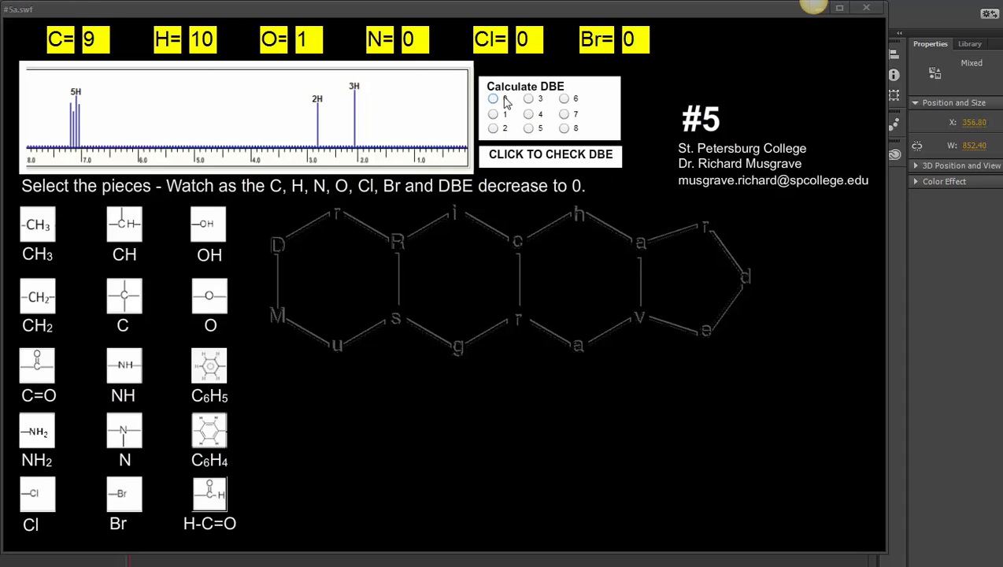
{"action": "left_click", "coordinate": [528, 127]}
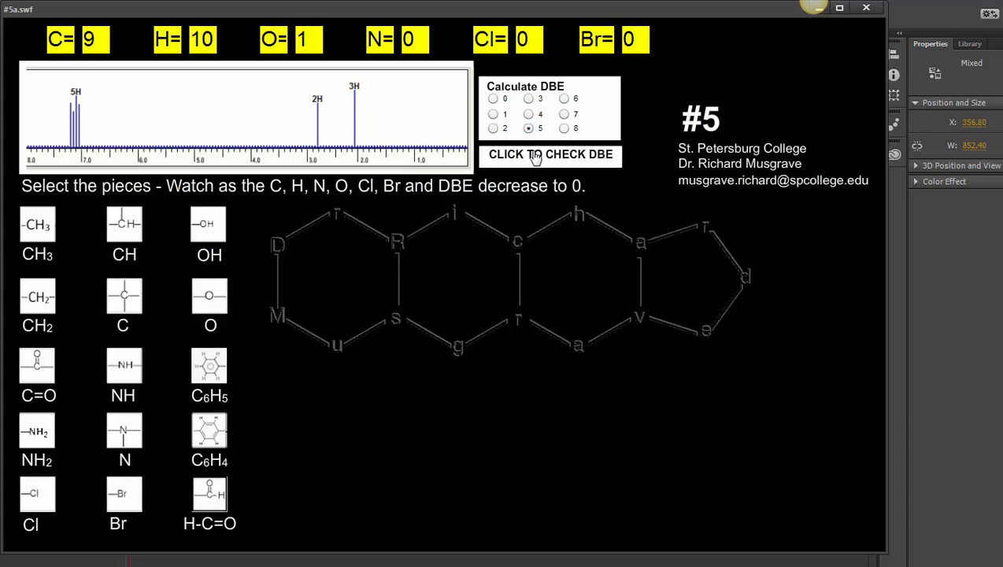
{"action": "left_click", "coordinate": [549, 154]}
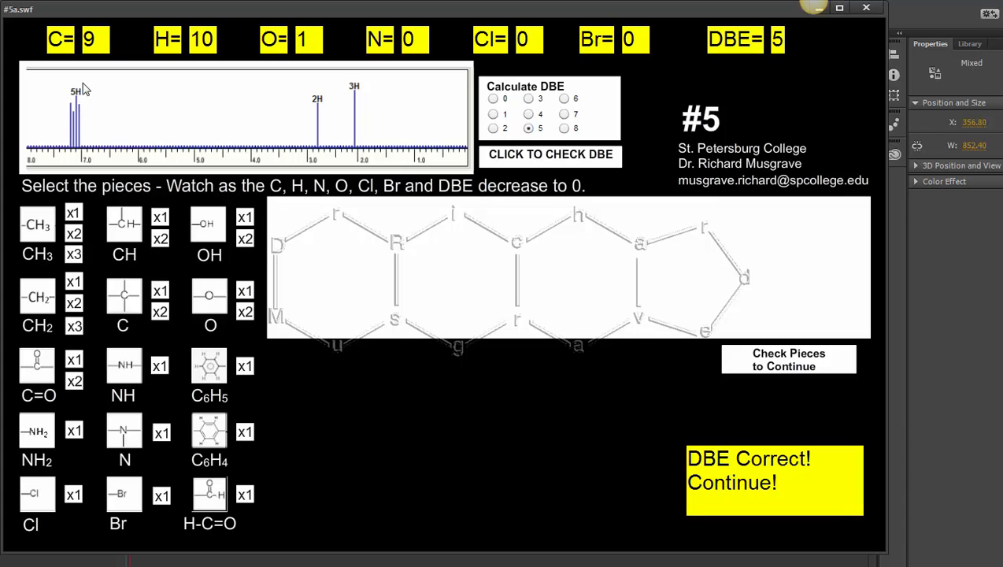
{"action": "mouse_move", "coordinate": [81, 165]}
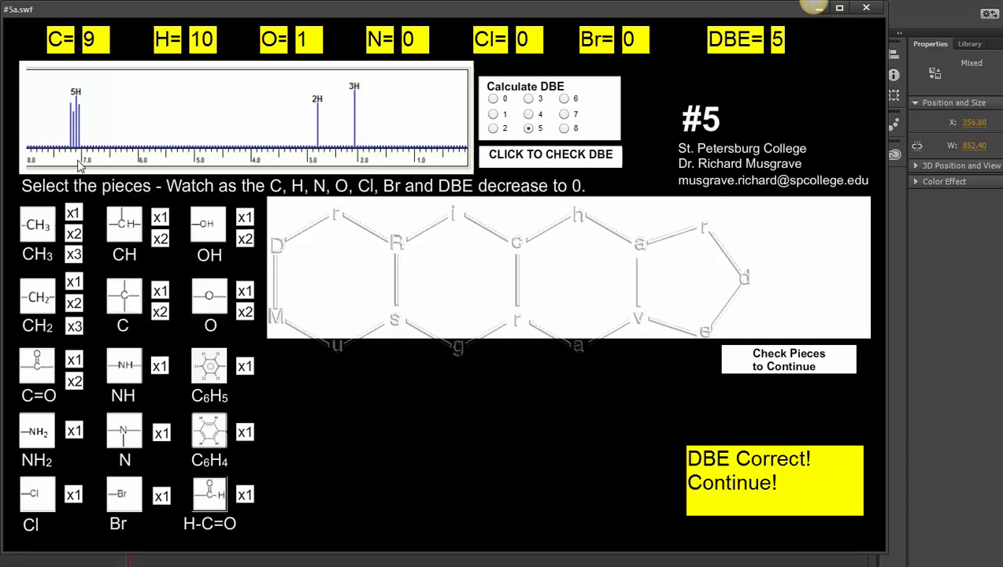
{"action": "mouse_move", "coordinate": [256, 447]}
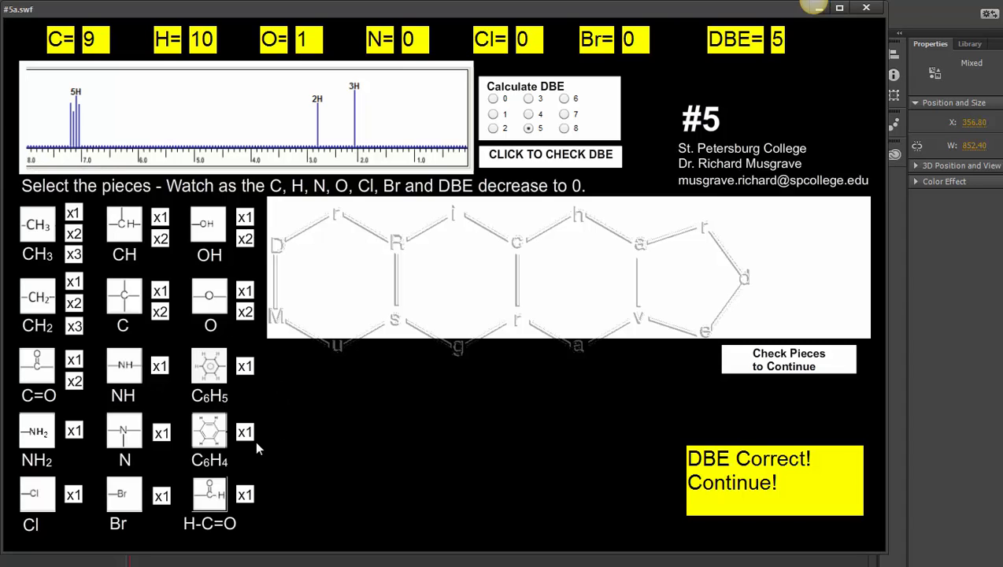
{"action": "mouse_move", "coordinate": [248, 374]}
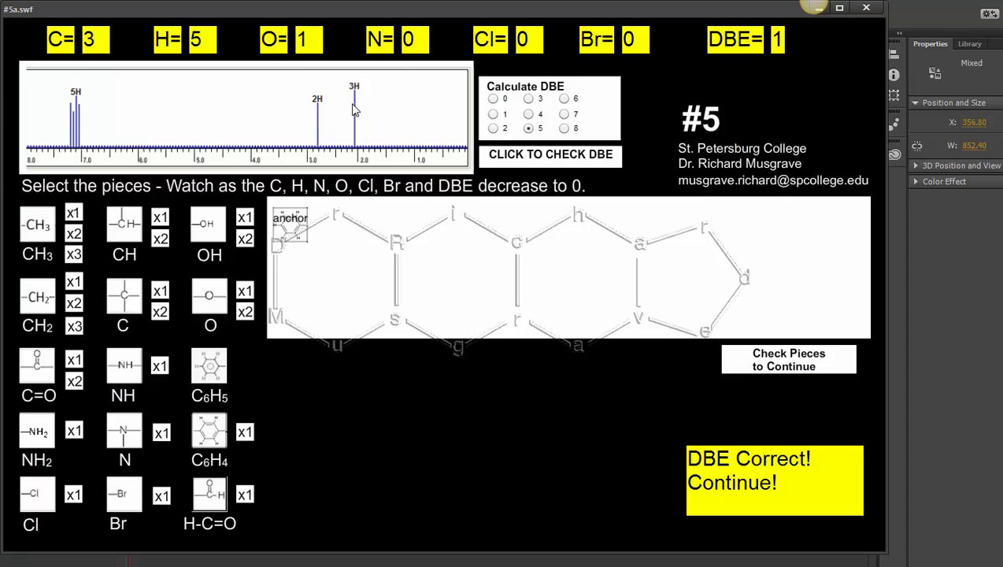
{"action": "mouse_move", "coordinate": [318, 118]}
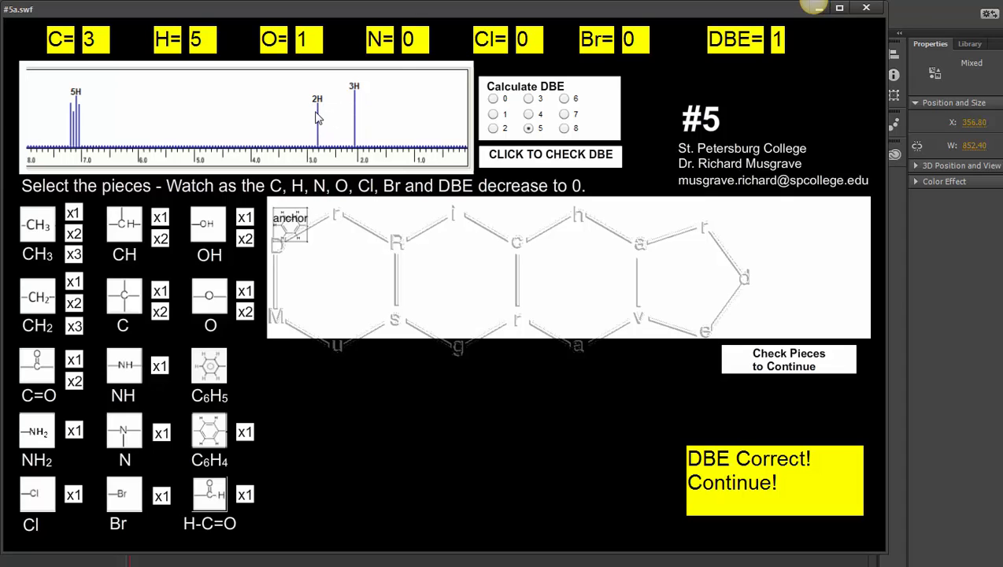
{"action": "mouse_move", "coordinate": [307, 126]}
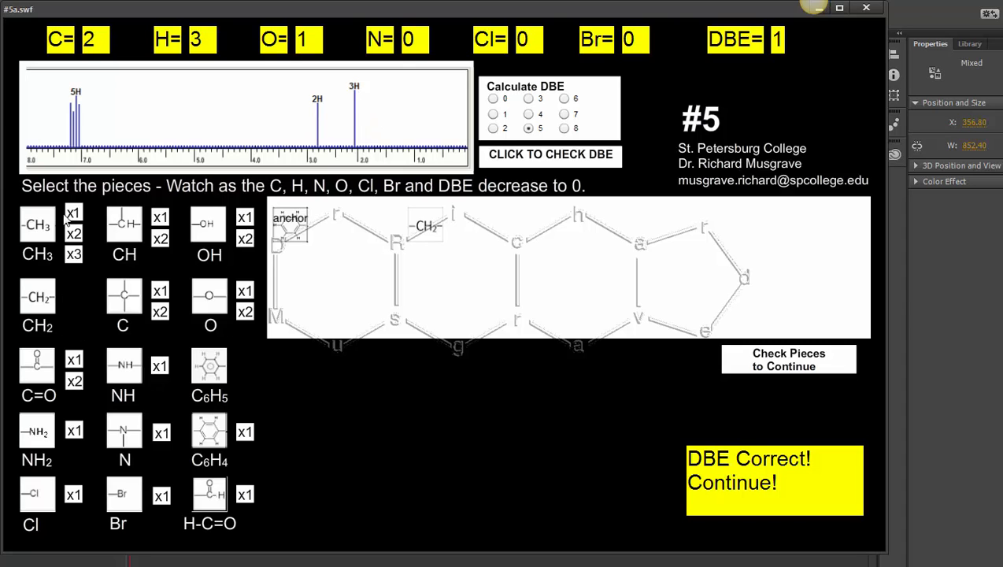
Step: Add one CH3 piece and one C=O piece so all counters reach zero
{"action": "left_click", "coordinate": [37, 225]}
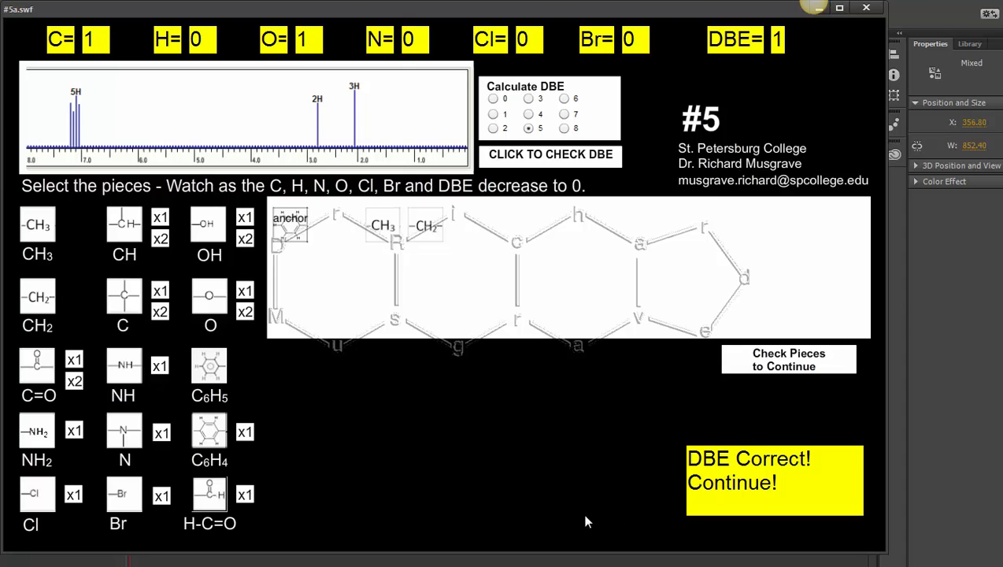
{"action": "mouse_move", "coordinate": [370, 67]}
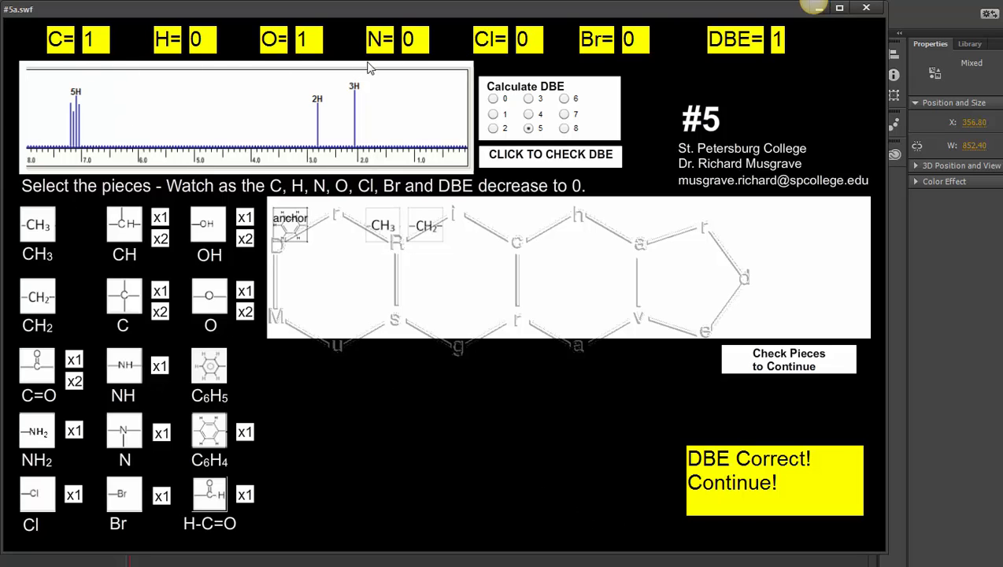
{"action": "mouse_move", "coordinate": [313, 167]}
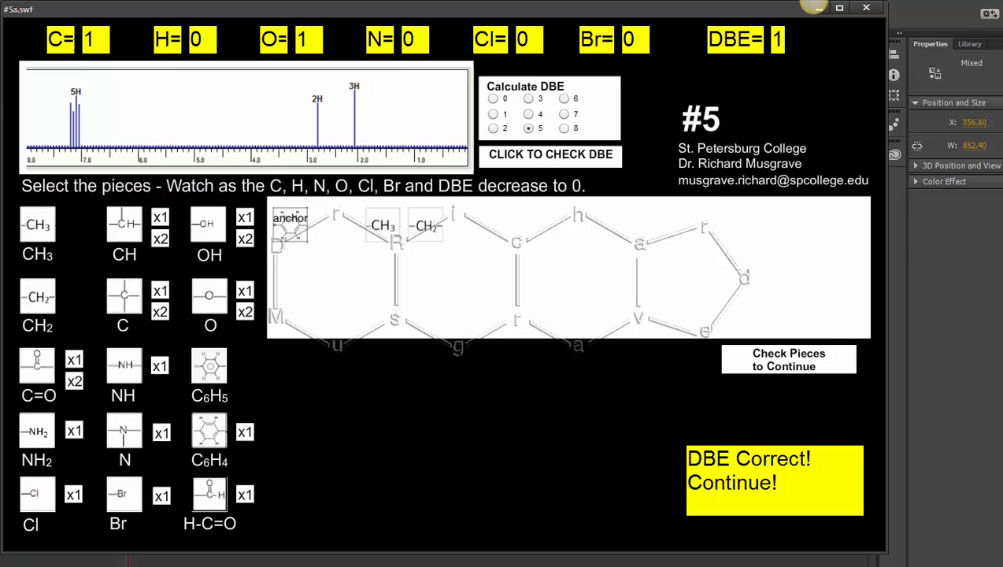
{"action": "mouse_move", "coordinate": [119, 62]}
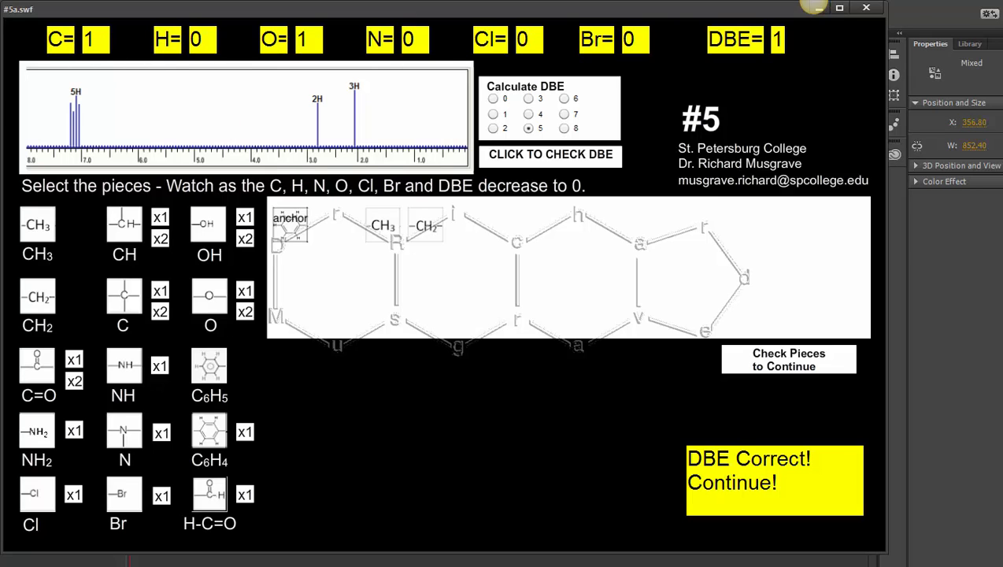
{"action": "mouse_move", "coordinate": [87, 193]}
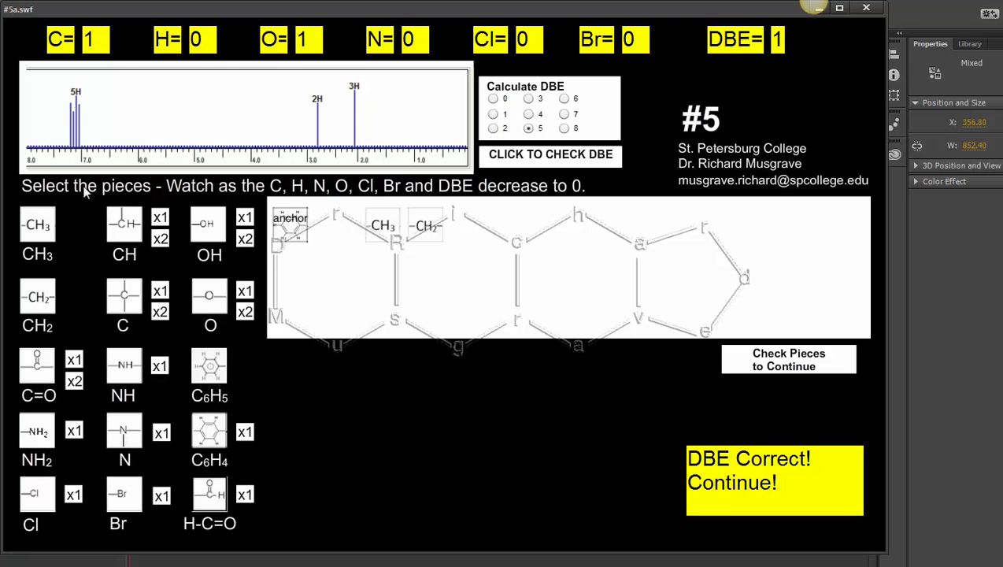
{"action": "mouse_move", "coordinate": [194, 290]}
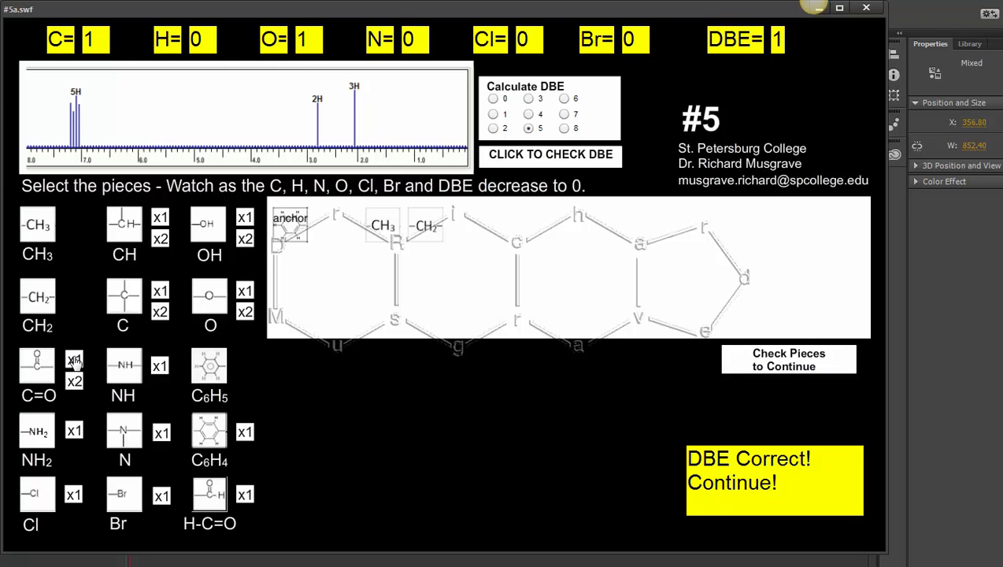
{"action": "left_click", "coordinate": [788, 359]}
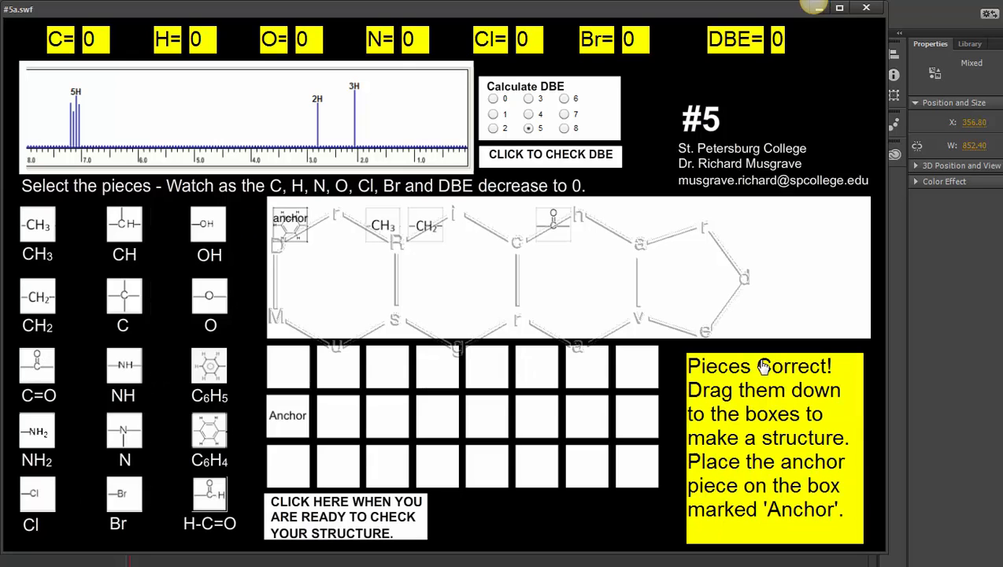
{"action": "mouse_move", "coordinate": [444, 431]}
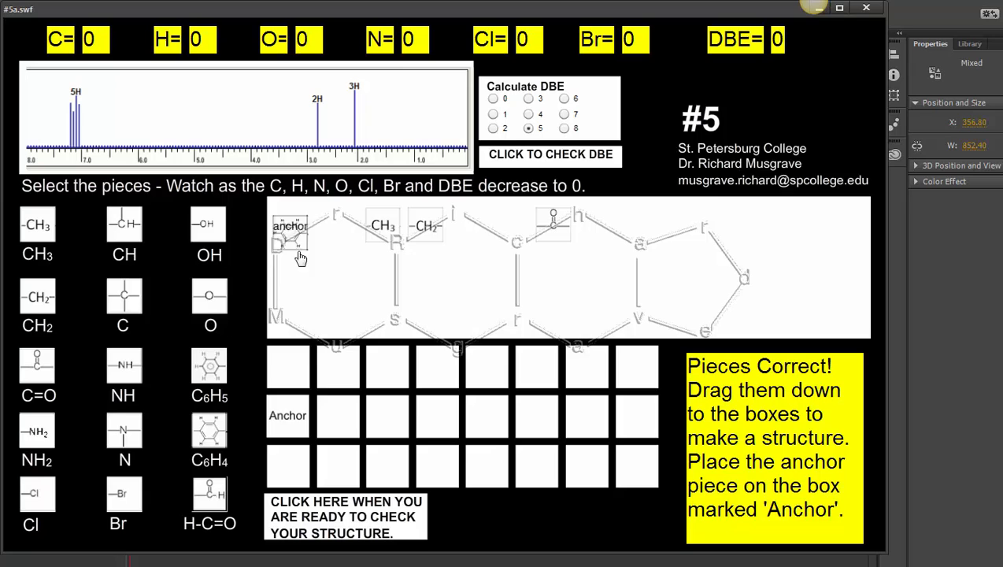
Step: Place the phenyl anchor on the Anchor box, then CH2 and CH3 in the row
{"action": "left_click_drag", "start_coordinate": [290, 232], "coordinate": [287, 415]}
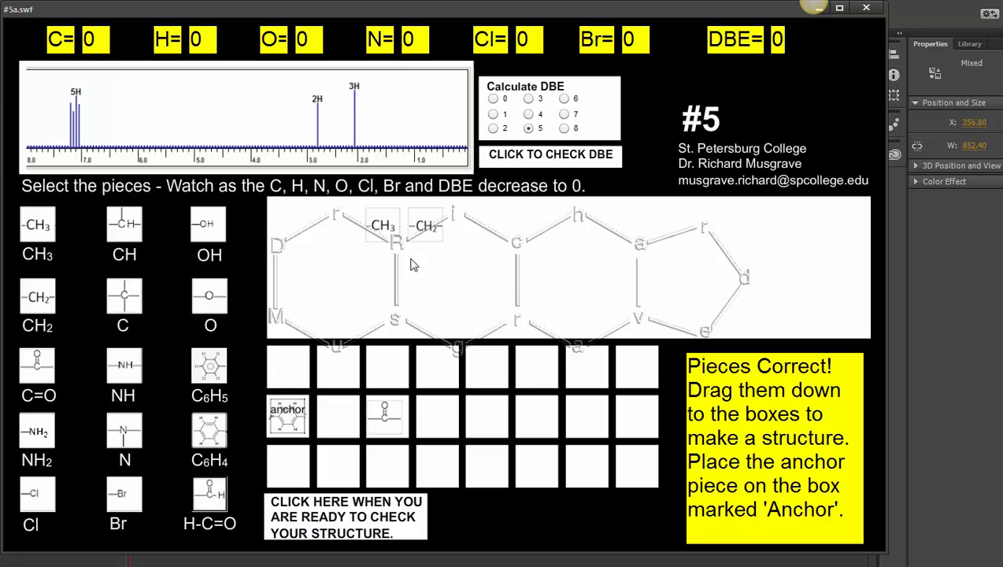
{"action": "left_click_drag", "start_coordinate": [425, 227], "coordinate": [436, 413]}
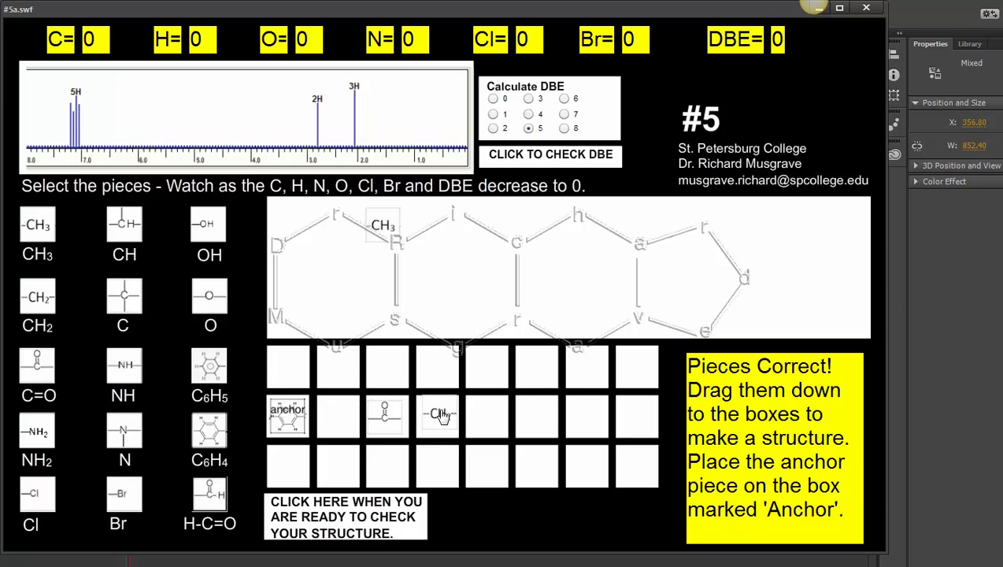
{"action": "left_click_drag", "start_coordinate": [386, 415], "coordinate": [337, 415]}
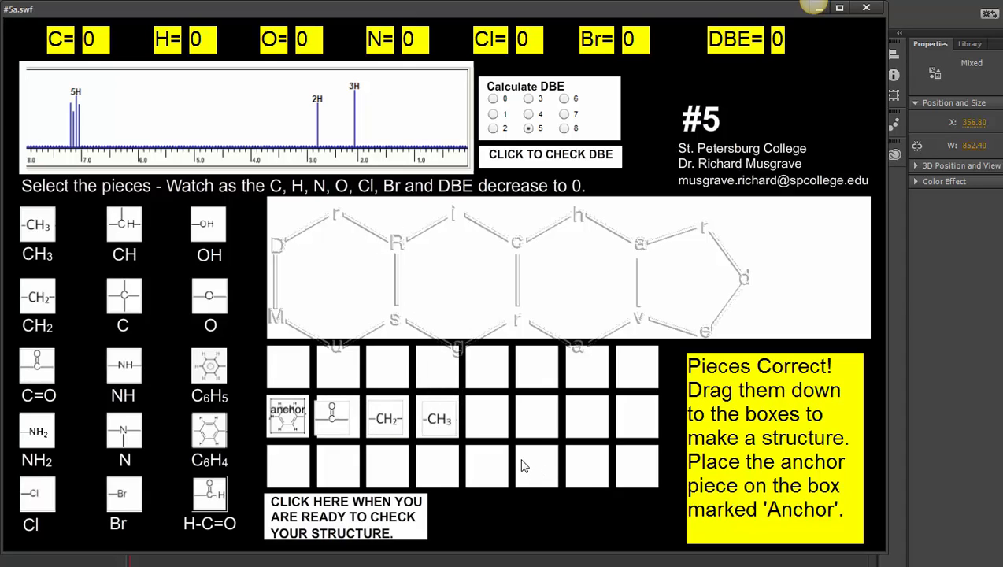
{"action": "mouse_move", "coordinate": [432, 441]}
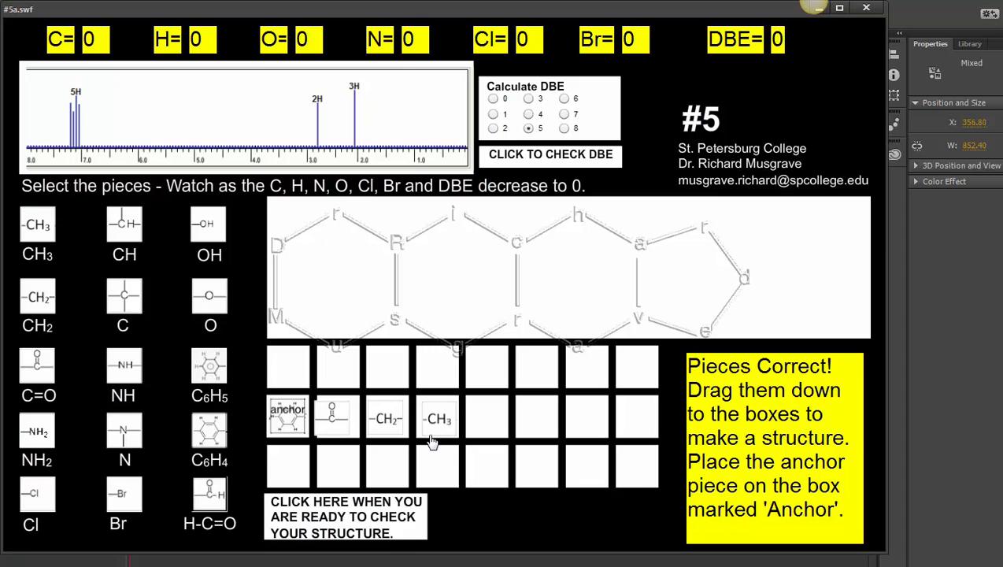
{"action": "mouse_move", "coordinate": [407, 424]}
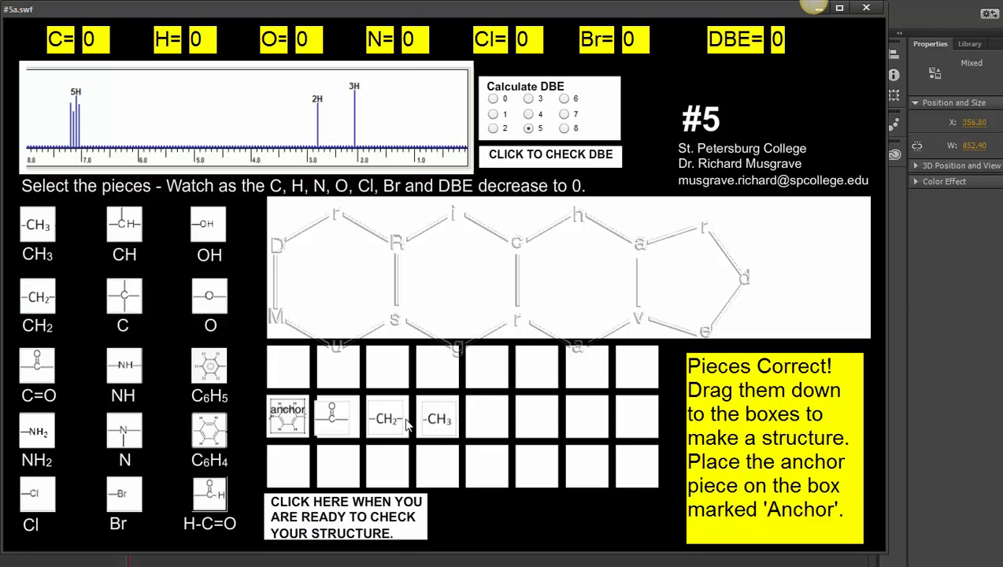
{"action": "mouse_move", "coordinate": [402, 429]}
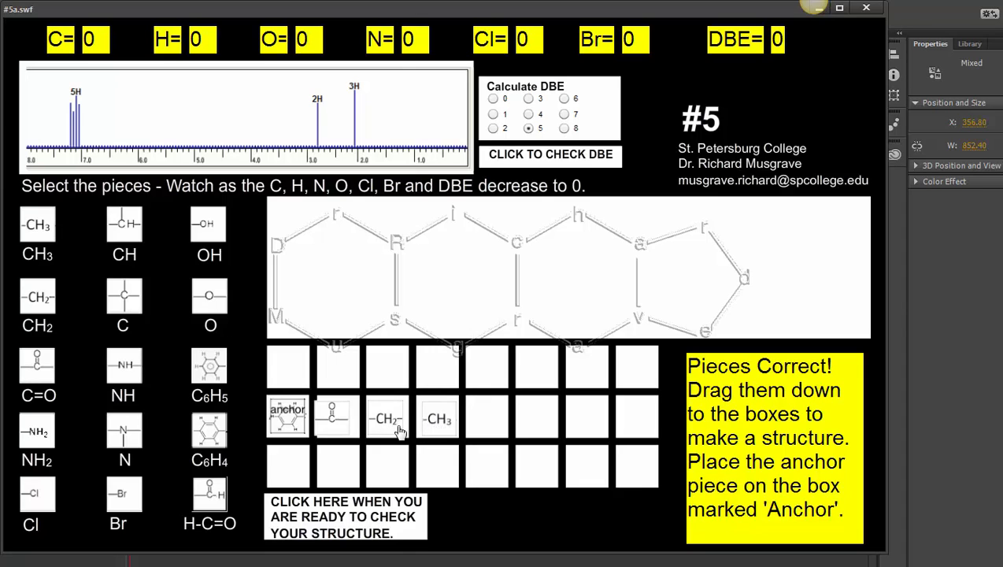
{"action": "mouse_move", "coordinate": [448, 434]}
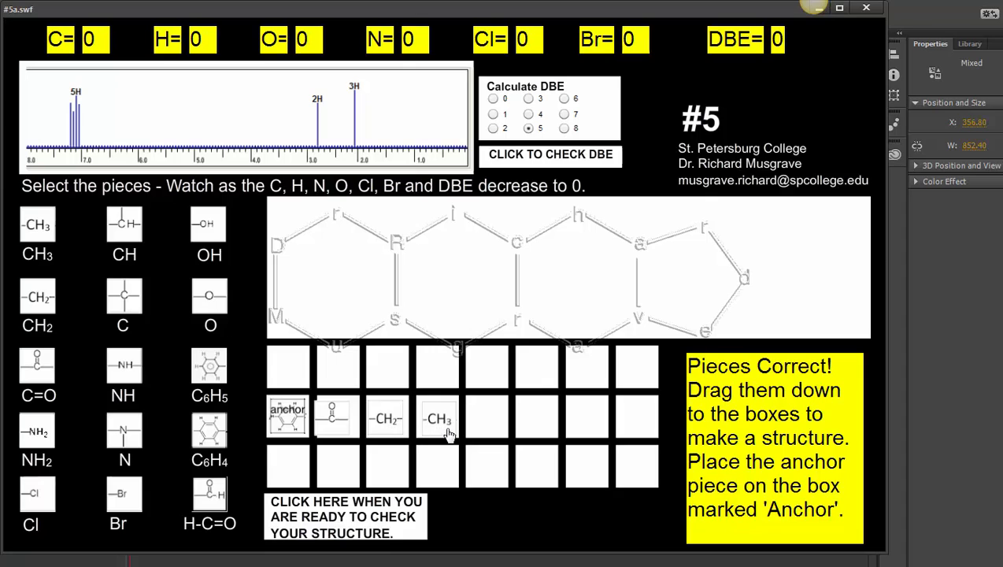
{"action": "mouse_move", "coordinate": [392, 425]}
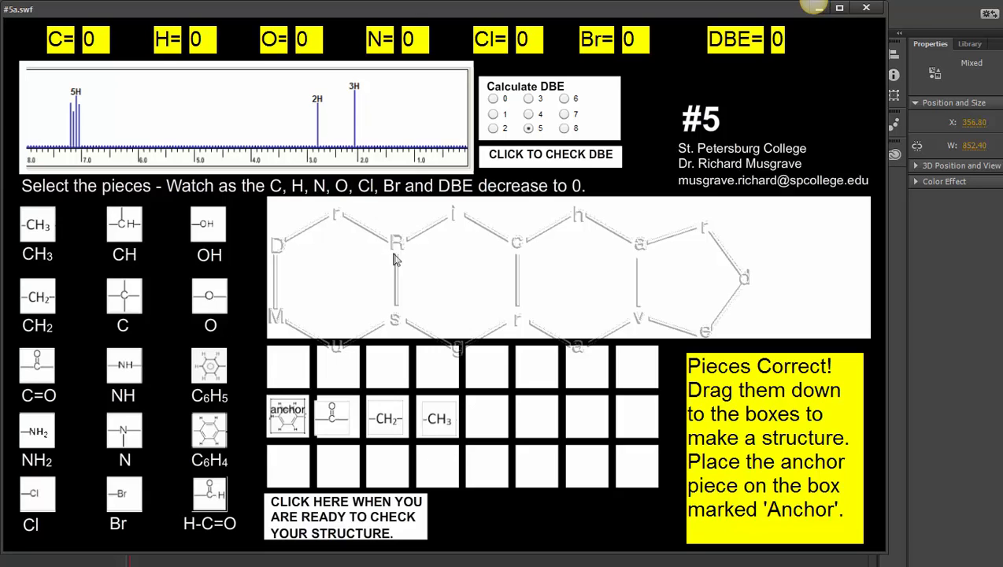
{"action": "mouse_move", "coordinate": [386, 423]}
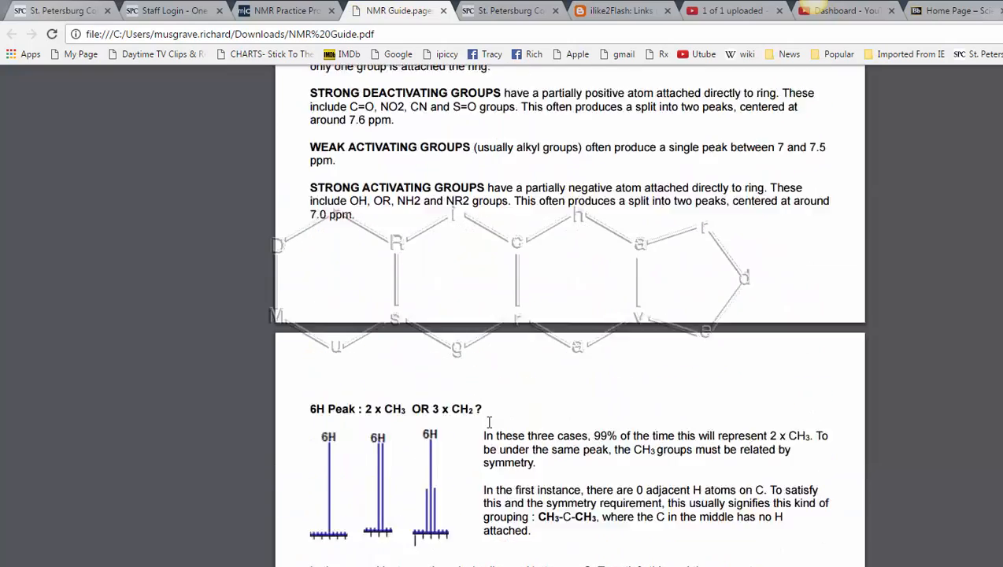
Step: Scroll the NMR Guide PDF to the monosubstituted aromatic ring peak shapes section
{"action": "scroll", "scroll_direction": "up", "scroll_amount": 3}
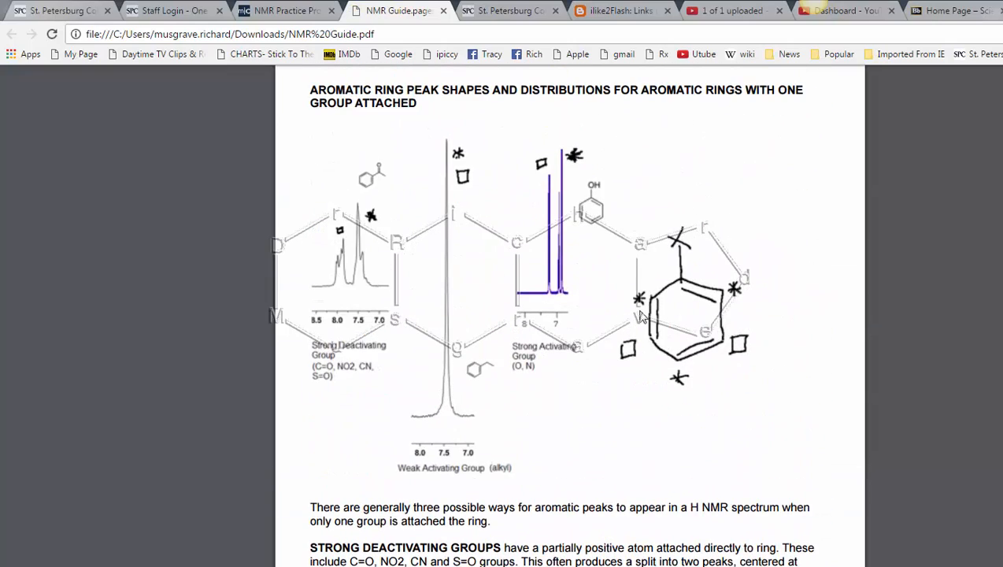
{"action": "mouse_move", "coordinate": [551, 322]}
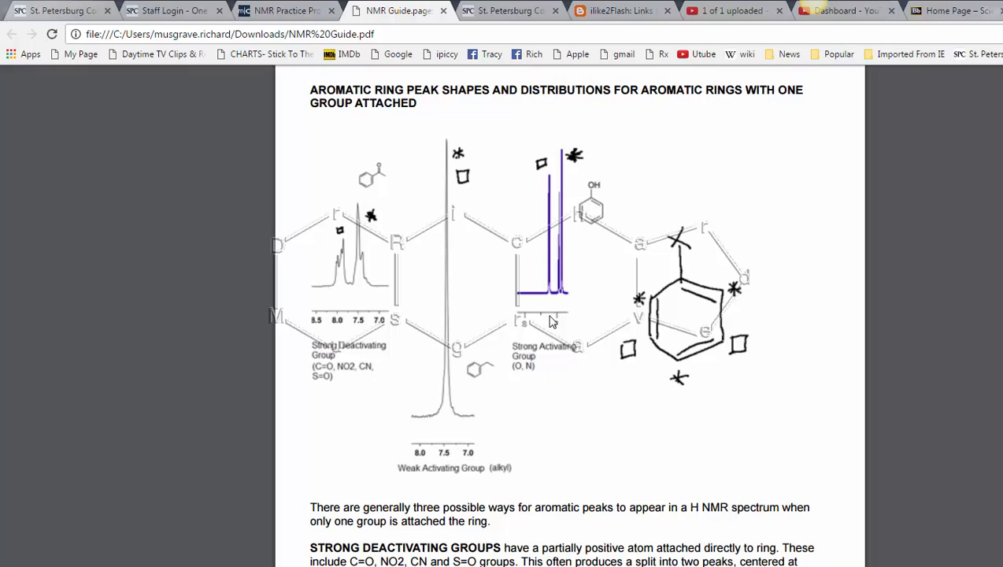
{"action": "mouse_move", "coordinate": [469, 387]}
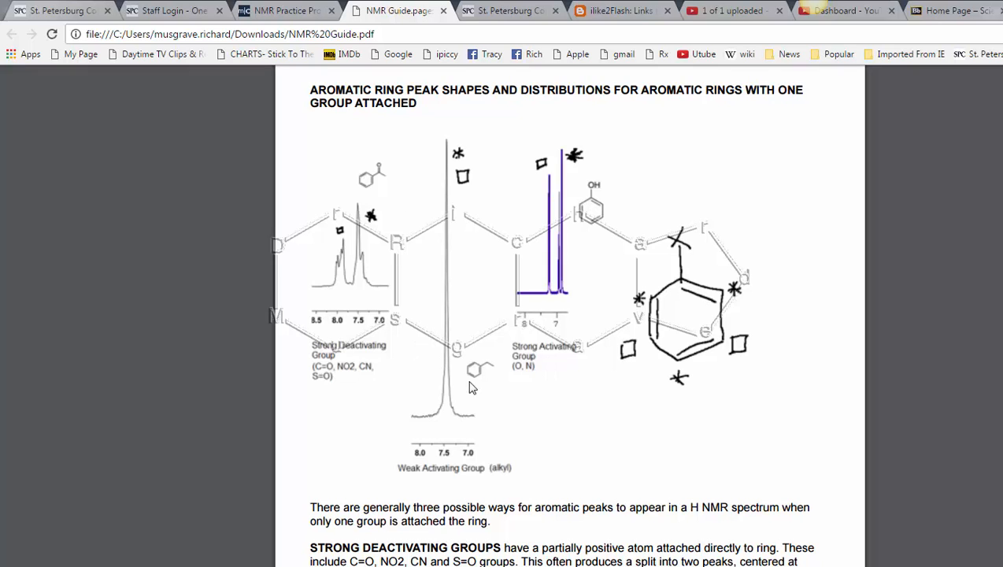
{"action": "mouse_move", "coordinate": [430, 285]}
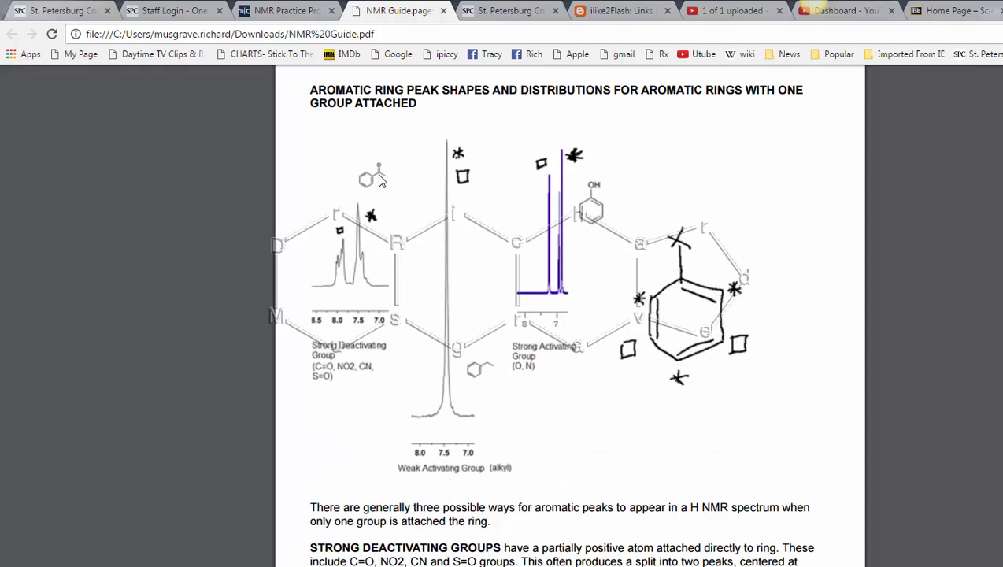
{"action": "mouse_move", "coordinate": [354, 301]}
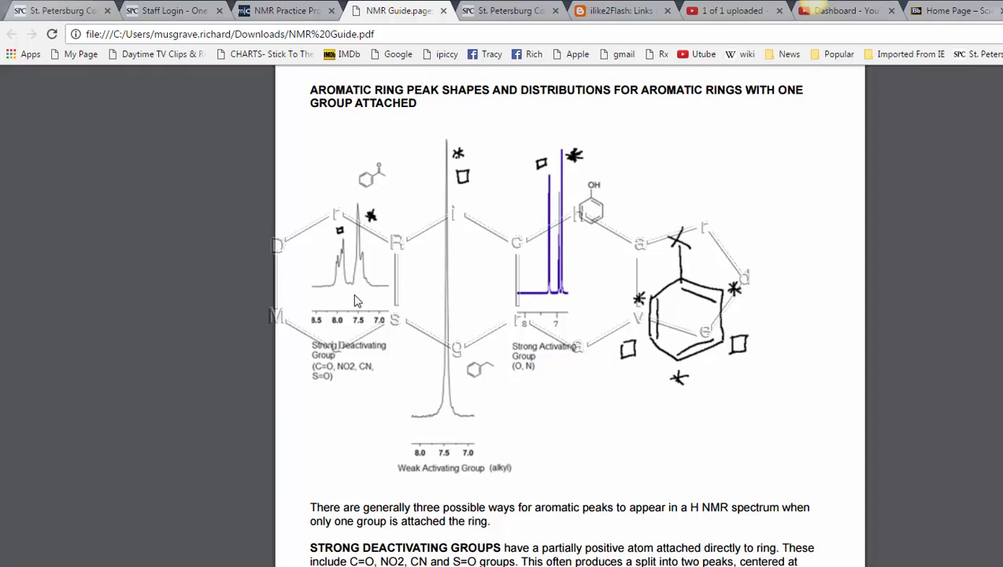
{"action": "mouse_move", "coordinate": [352, 317]}
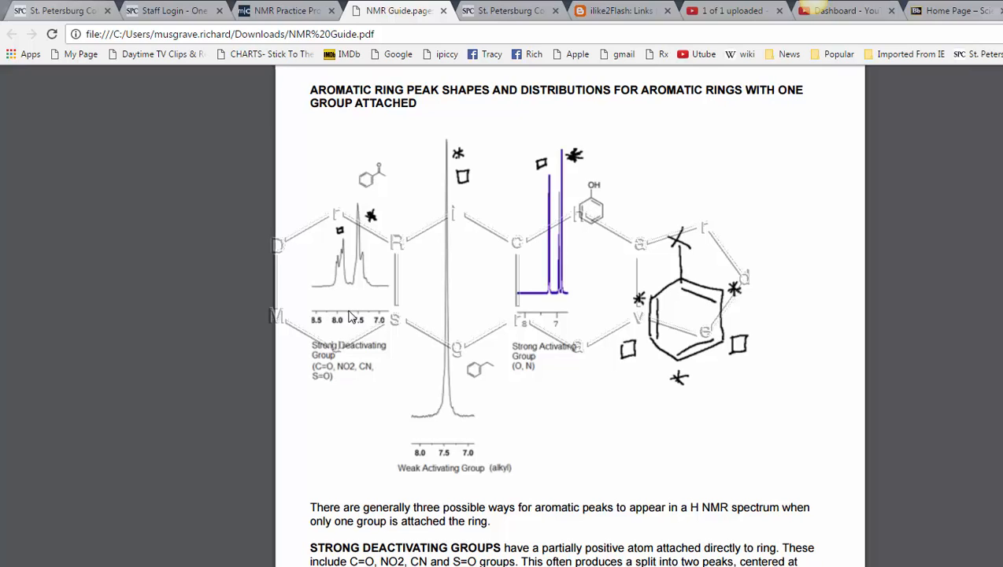
{"action": "mouse_move", "coordinate": [331, 287]}
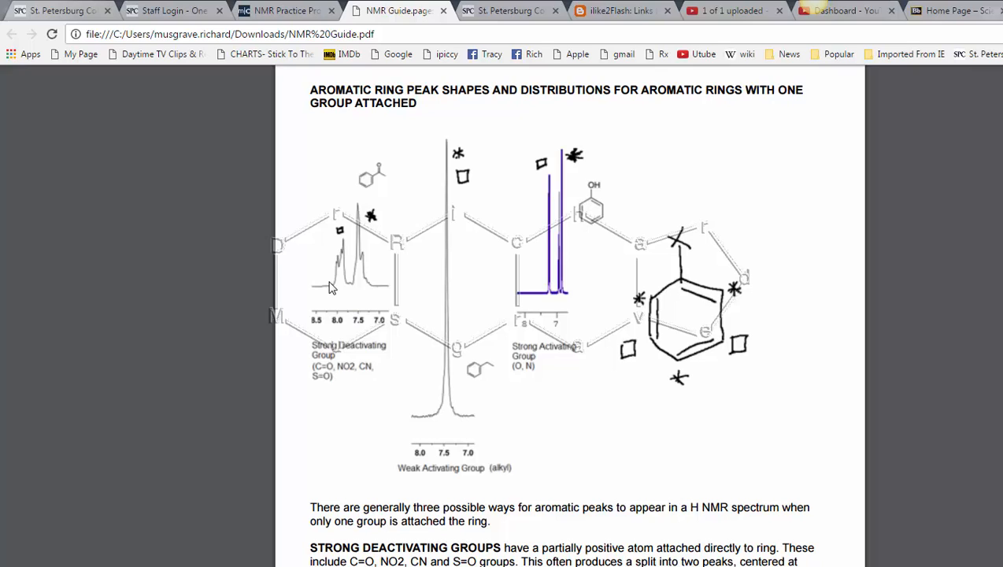
{"action": "mouse_move", "coordinate": [473, 205]}
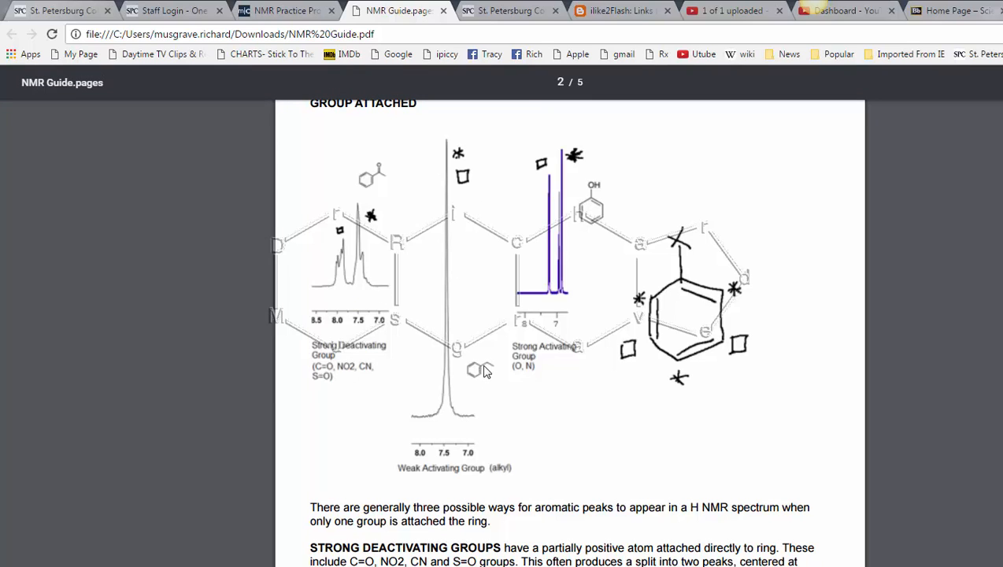
{"action": "mouse_move", "coordinate": [447, 337]}
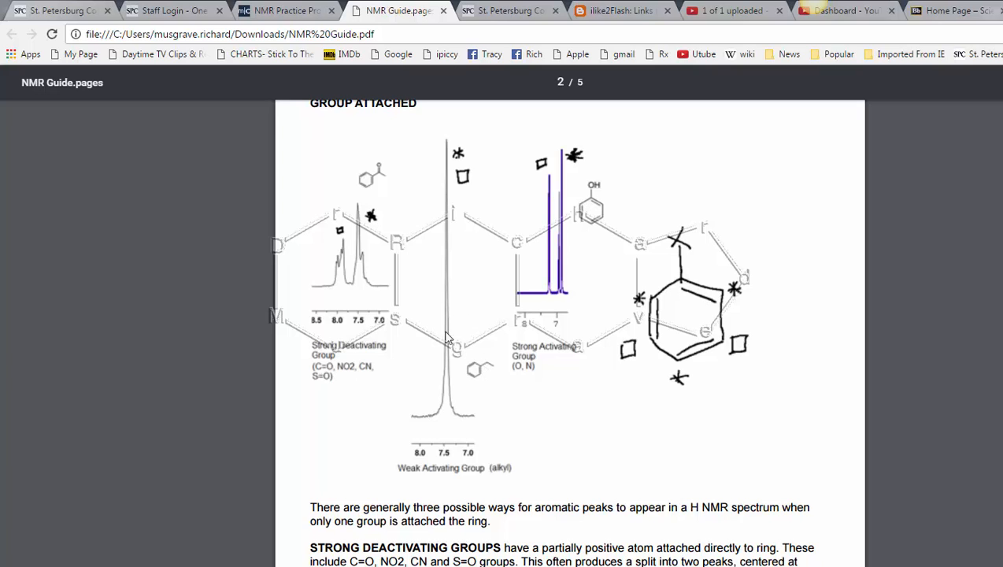
{"action": "mouse_move", "coordinate": [452, 282]}
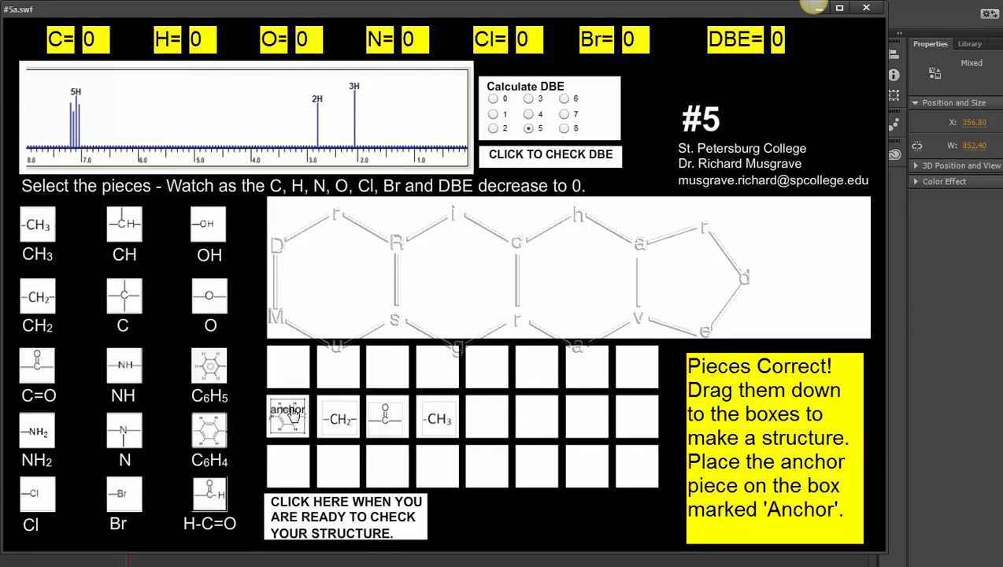
{"action": "mouse_move", "coordinate": [340, 423]}
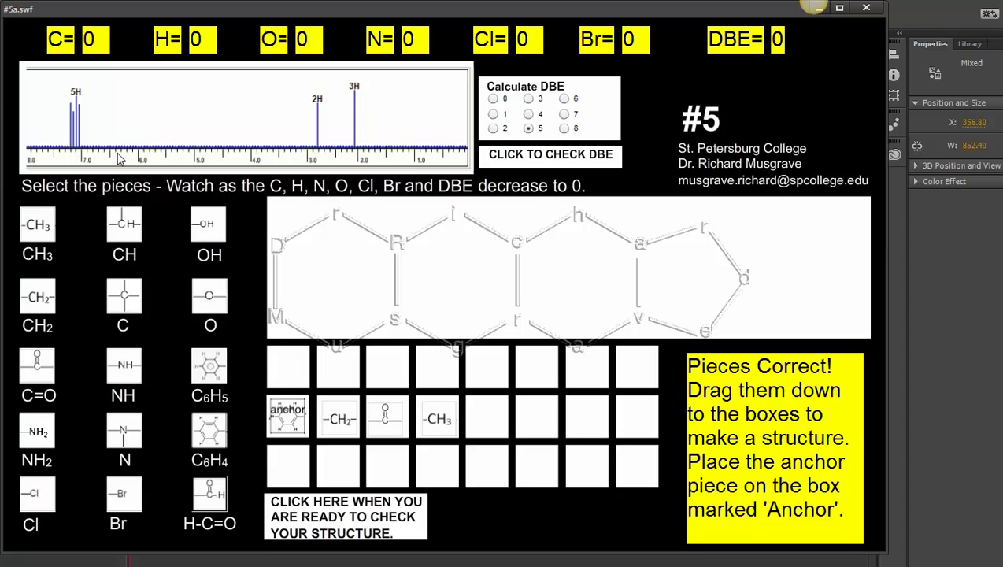
{"action": "mouse_move", "coordinate": [79, 138]}
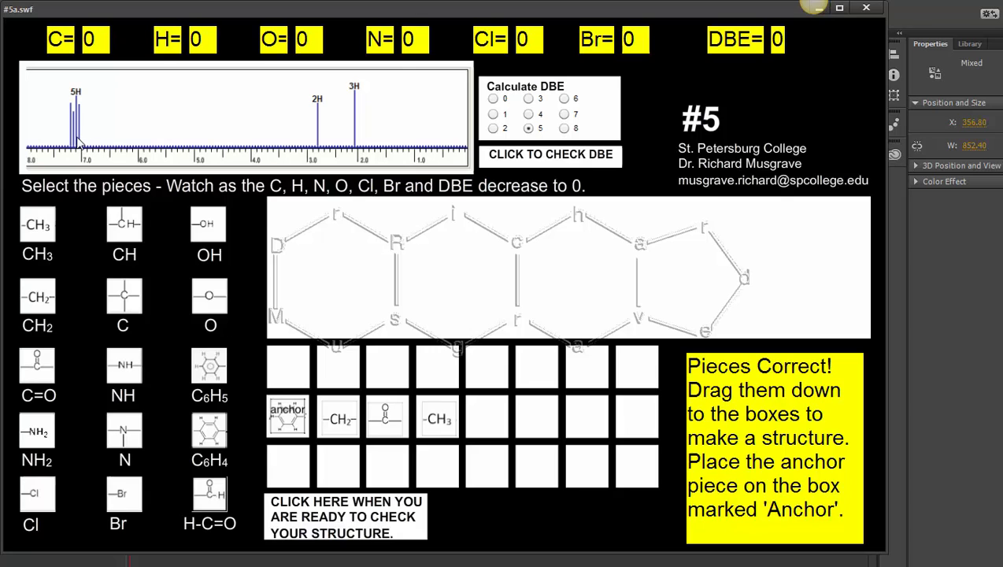
Step: Move C=O beside the anchor and CH2 between C=O and CH3
{"action": "left_click_drag", "start_coordinate": [337, 417], "coordinate": [378, 460]}
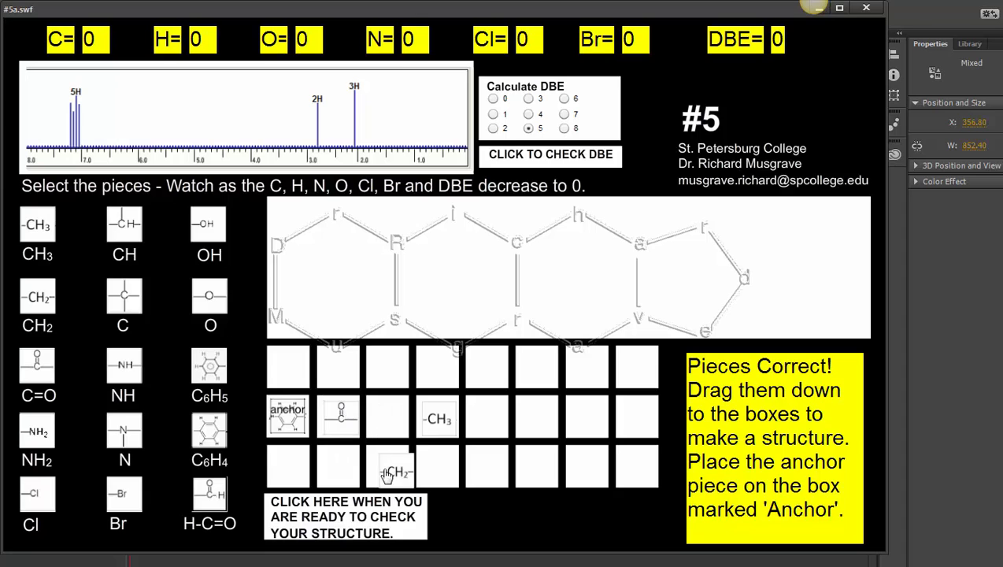
{"action": "left_click_drag", "start_coordinate": [385, 471], "coordinate": [385, 417]}
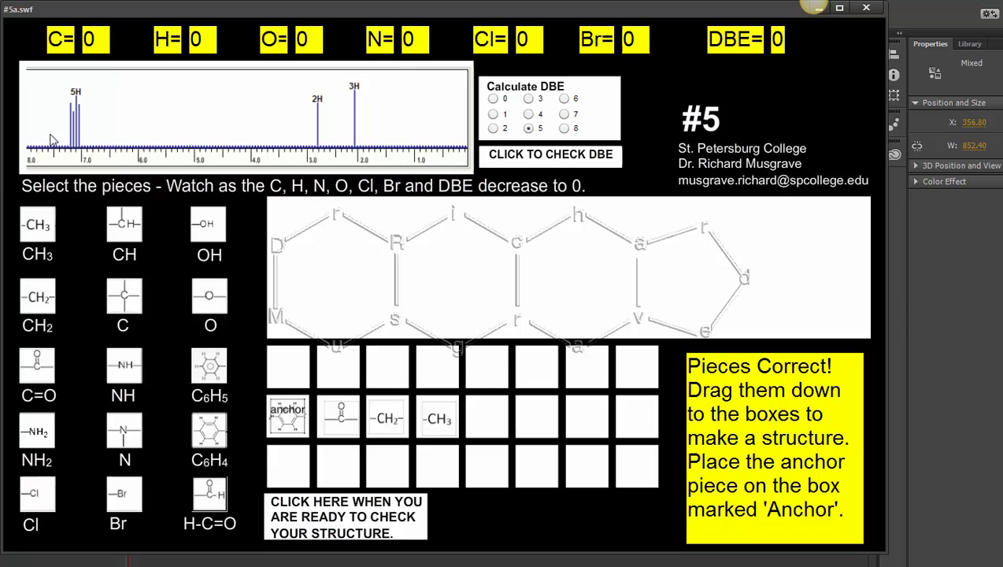
{"action": "mouse_move", "coordinate": [63, 139]}
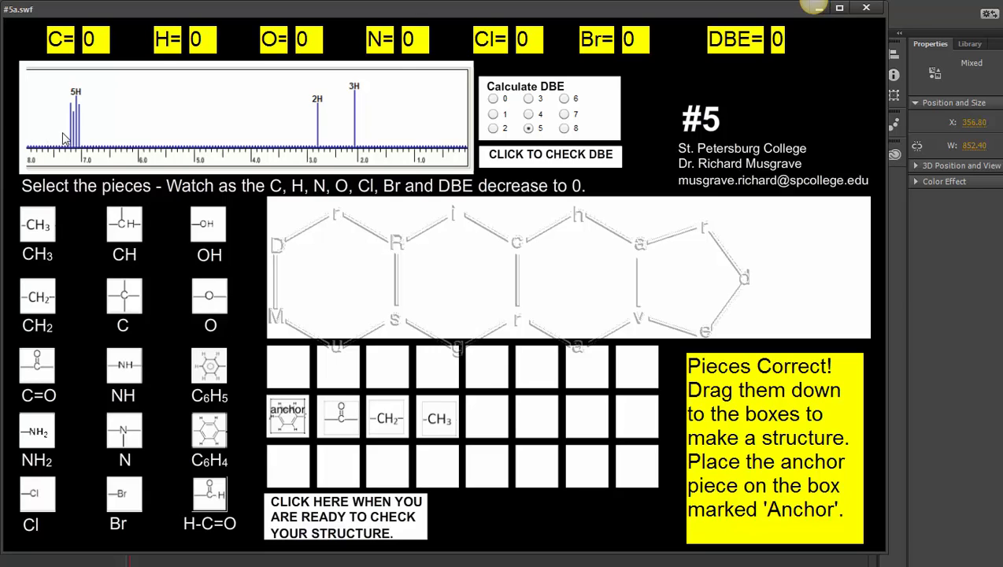